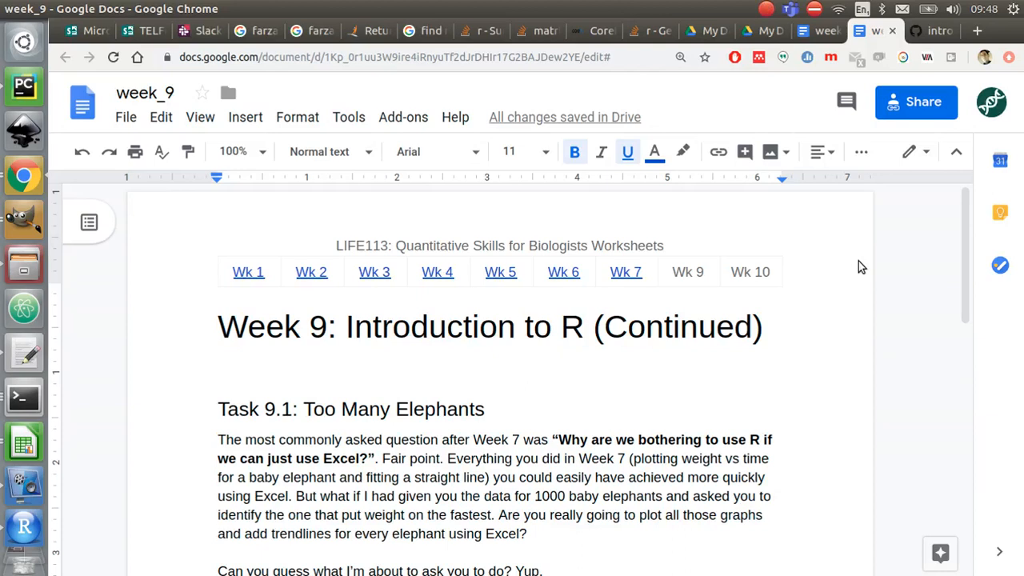
Download lots_of_elephants.zip from the worksheet link and open it in Archive Manager
scroll("down", 3)
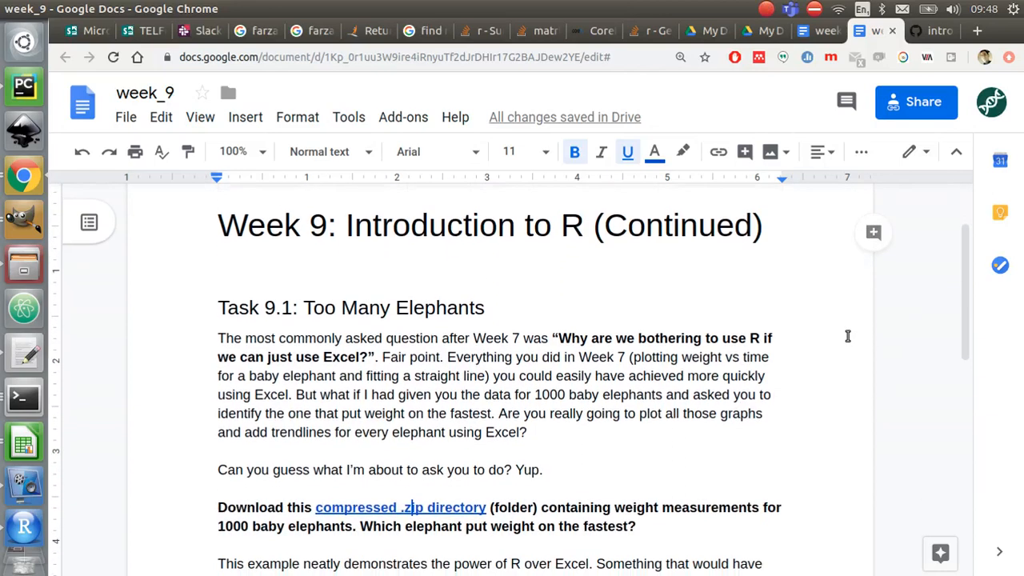
scroll("down", 3)
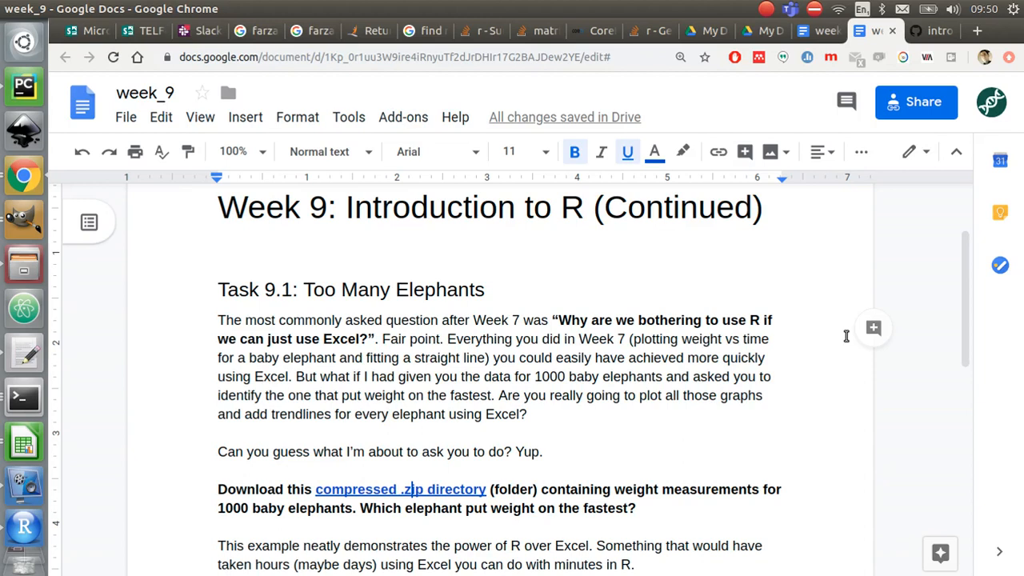
scroll("down", 3)
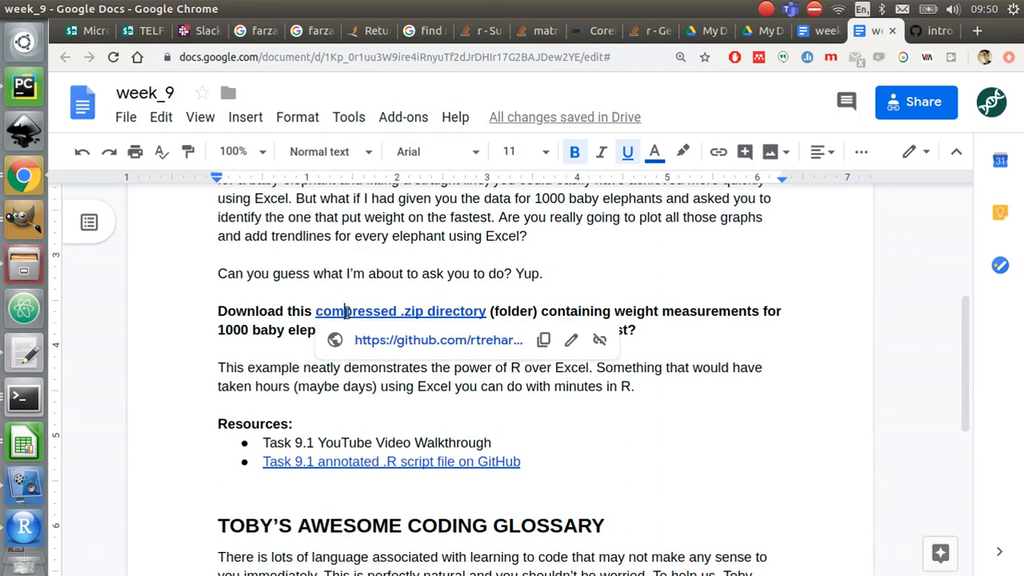
left_click(439, 340)
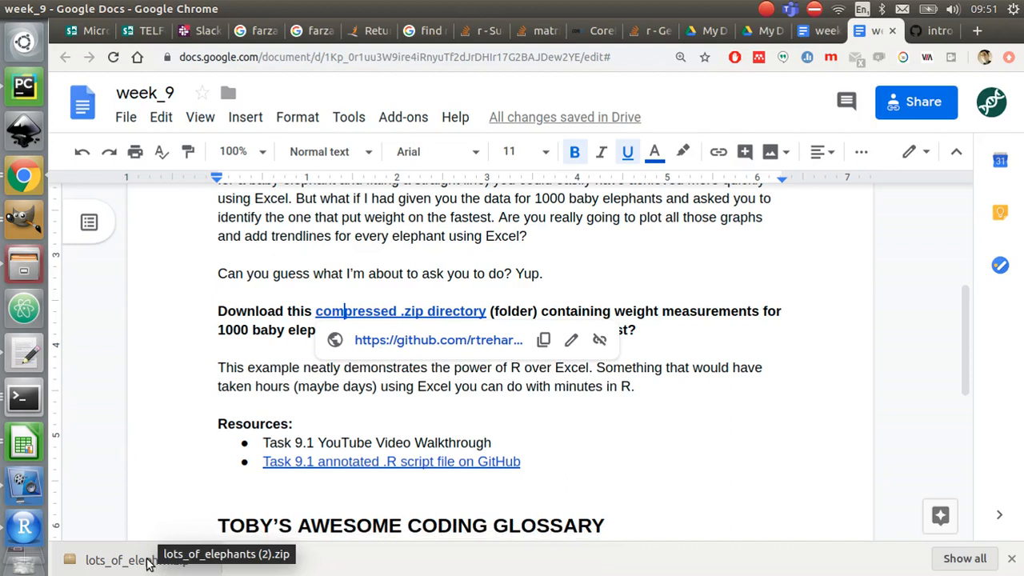
left_click(120, 559)
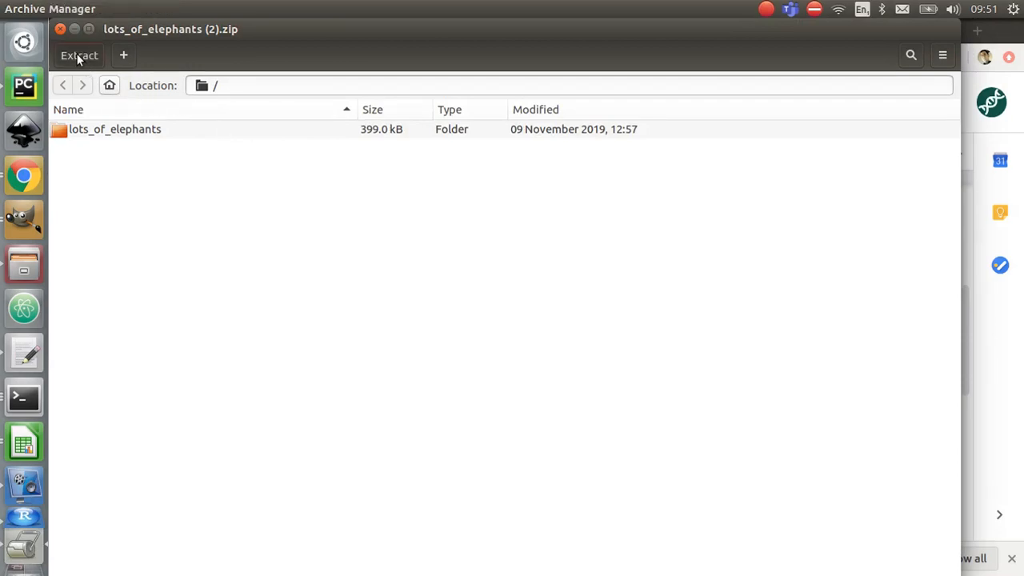
Extract the archive into Documents/intro_to_R_clone/week_9/9_1_too_many_elephants
left_click(79, 55)
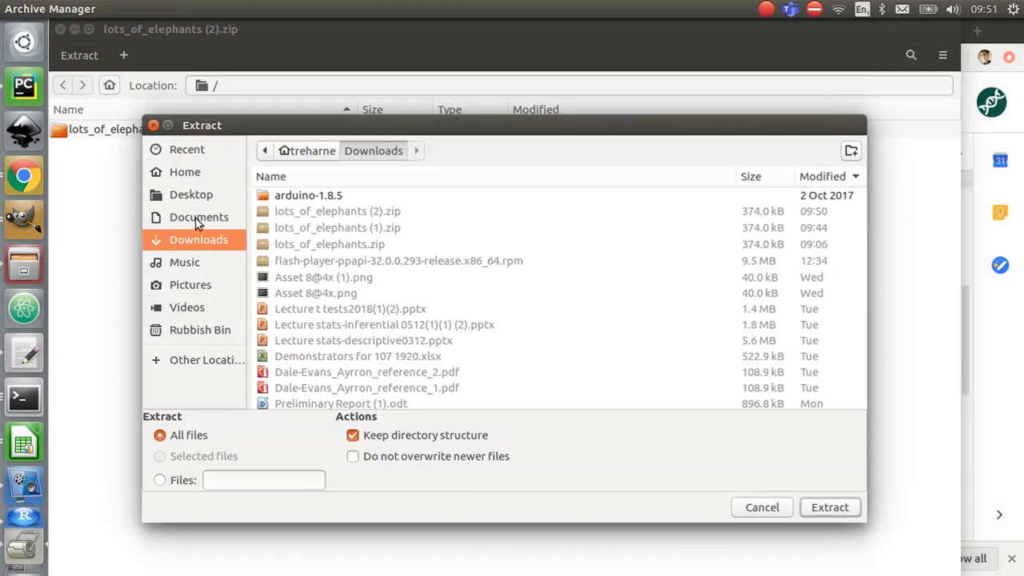
left_click(199, 217)
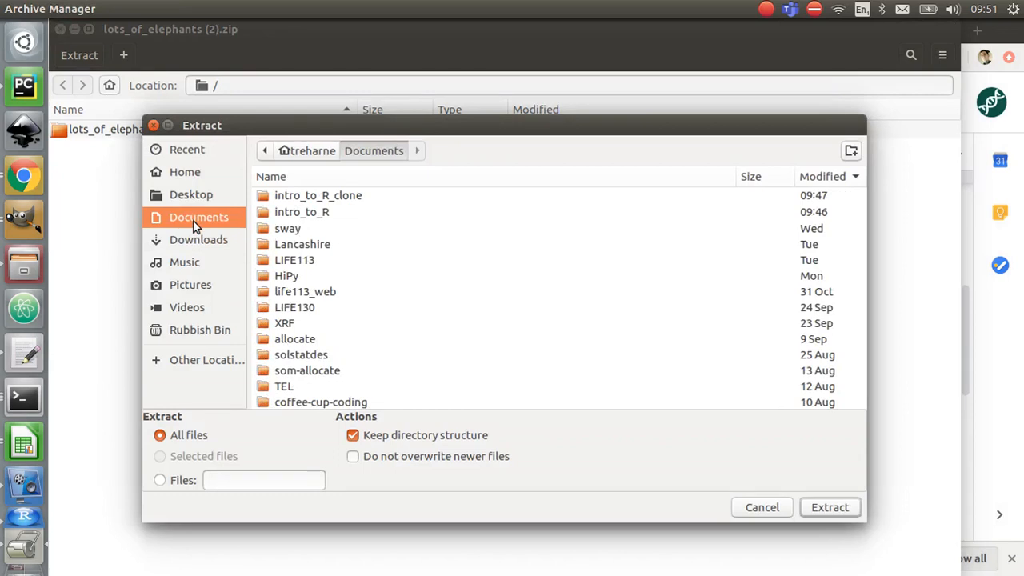
mouse_move(361, 244)
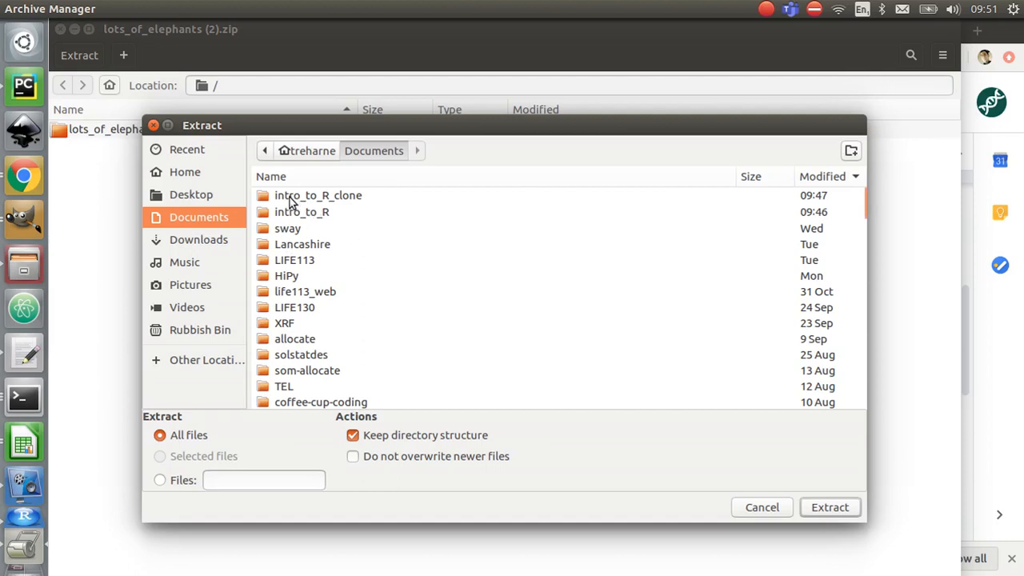
double_click(319, 195)
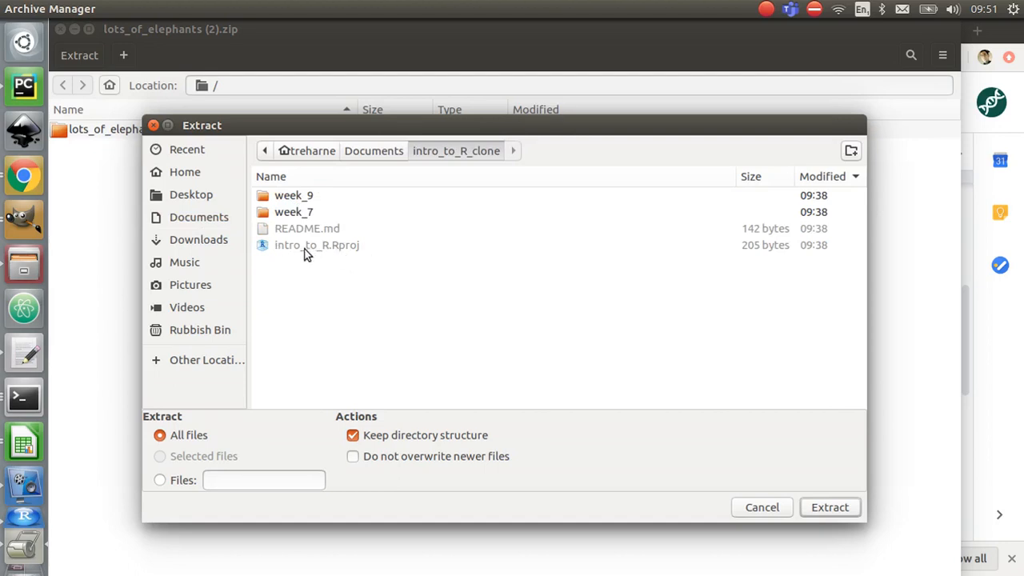
mouse_move(376, 240)
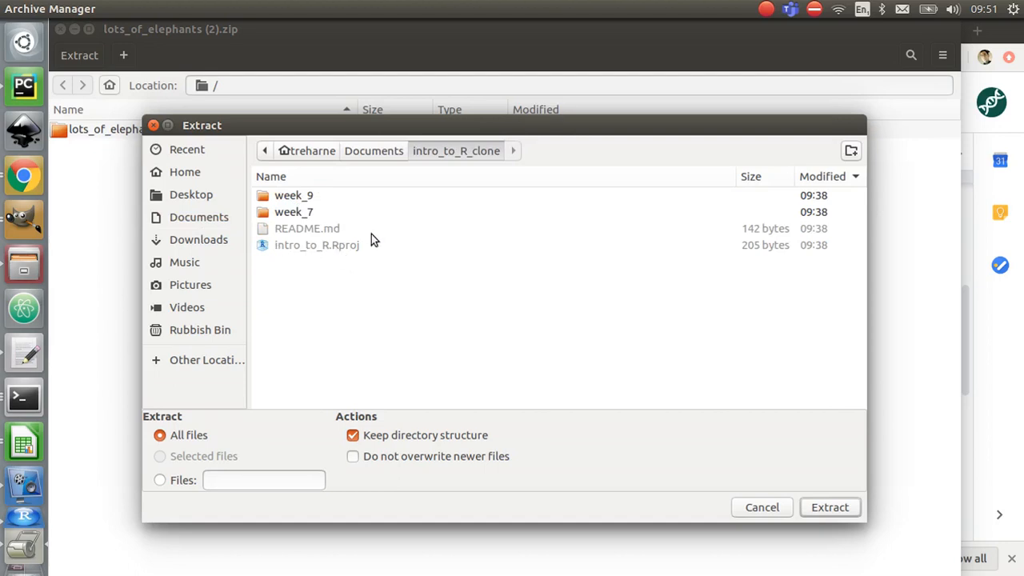
mouse_move(306, 221)
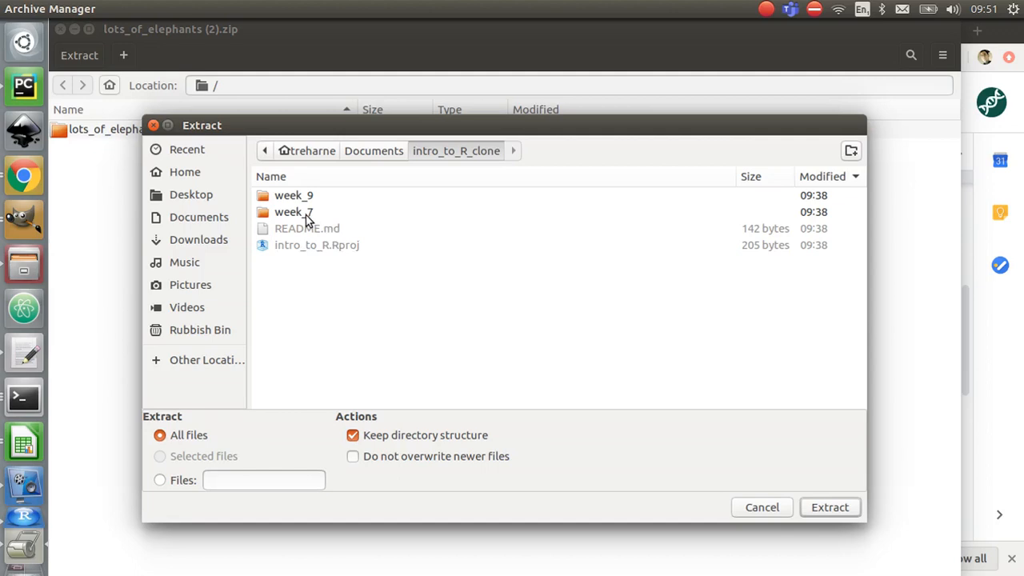
mouse_move(292, 197)
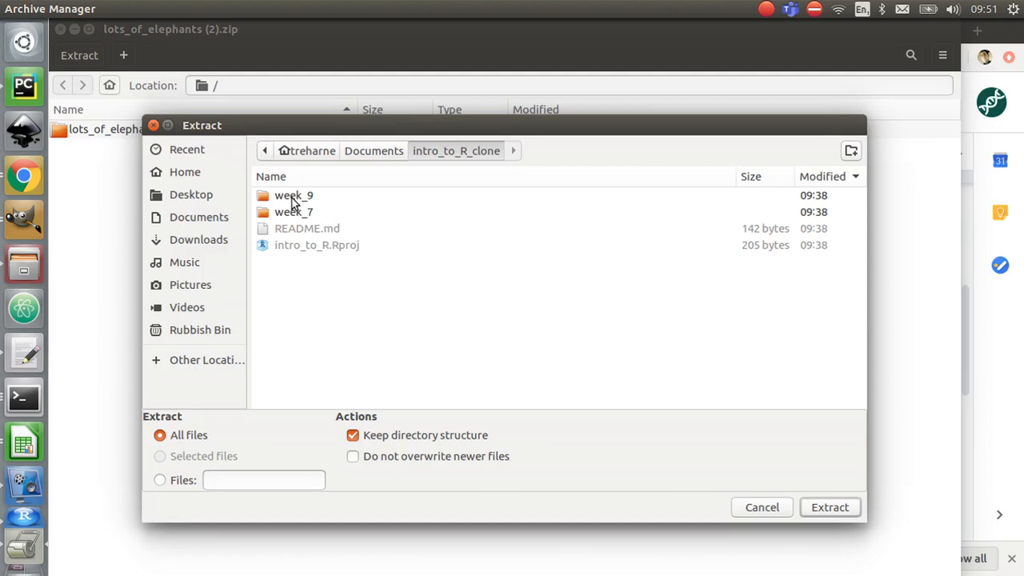
double_click(294, 195)
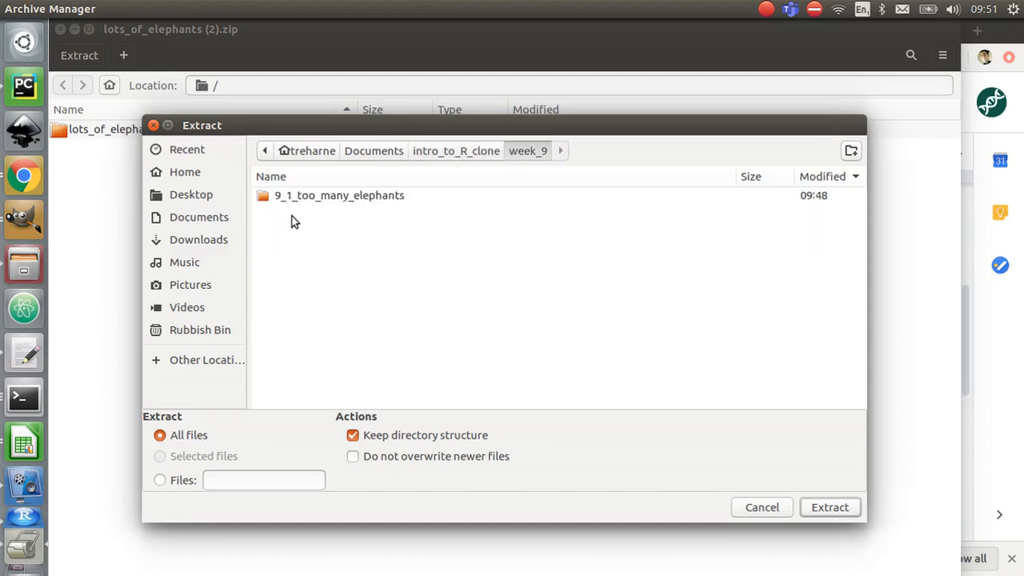
mouse_move(300, 222)
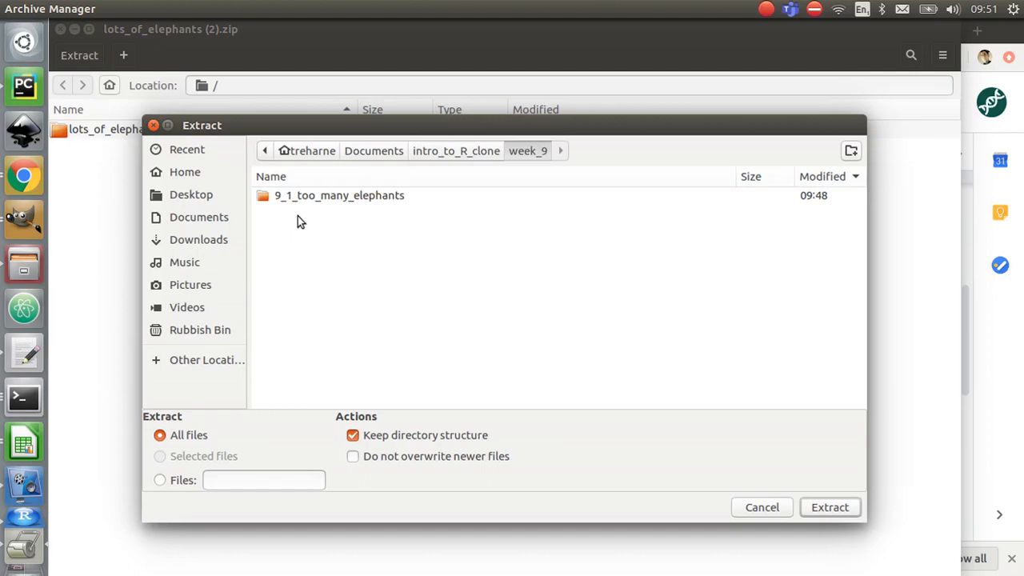
mouse_move(332, 206)
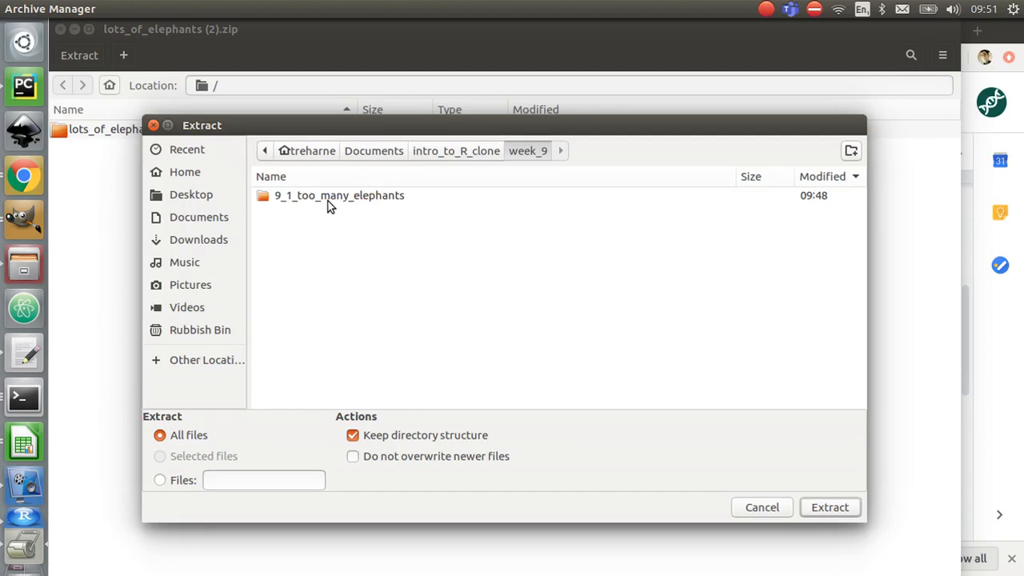
mouse_move(358, 209)
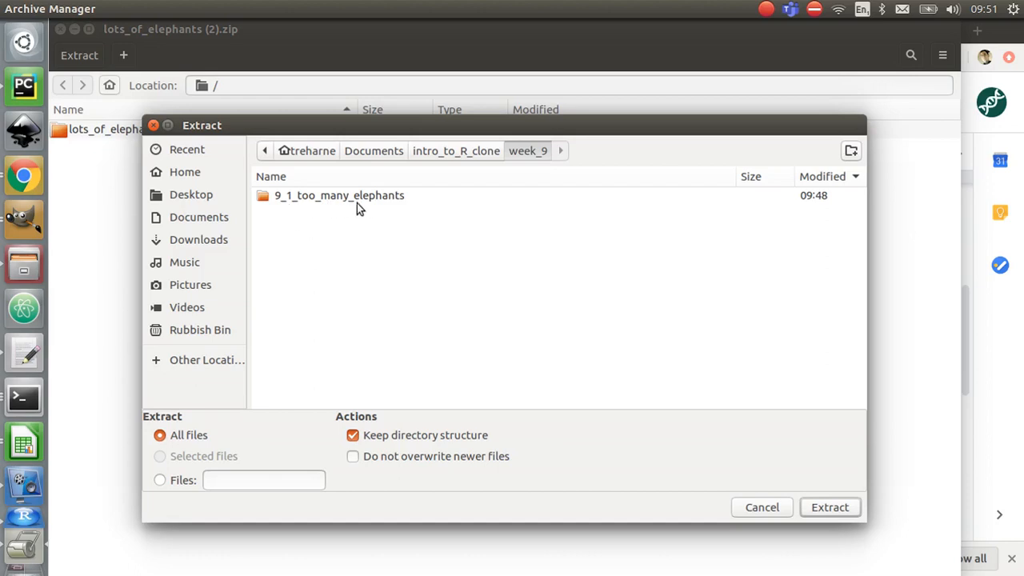
mouse_move(392, 210)
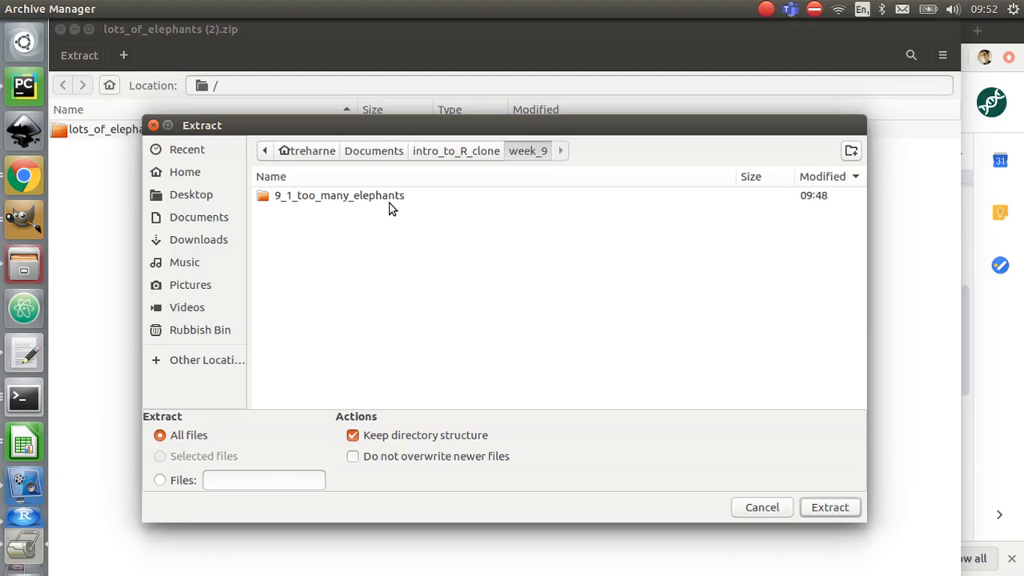
mouse_move(376, 206)
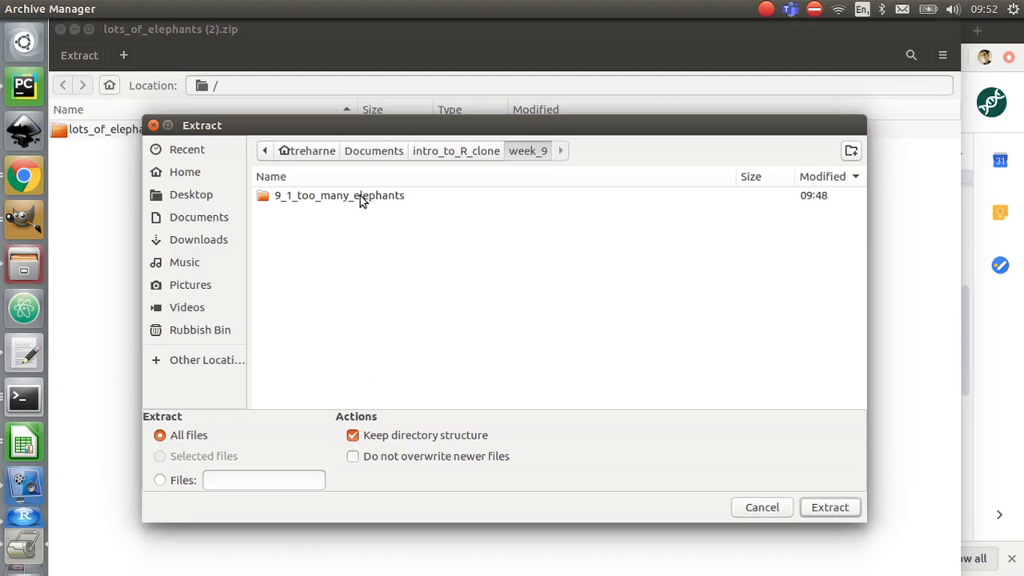
double_click(339, 195)
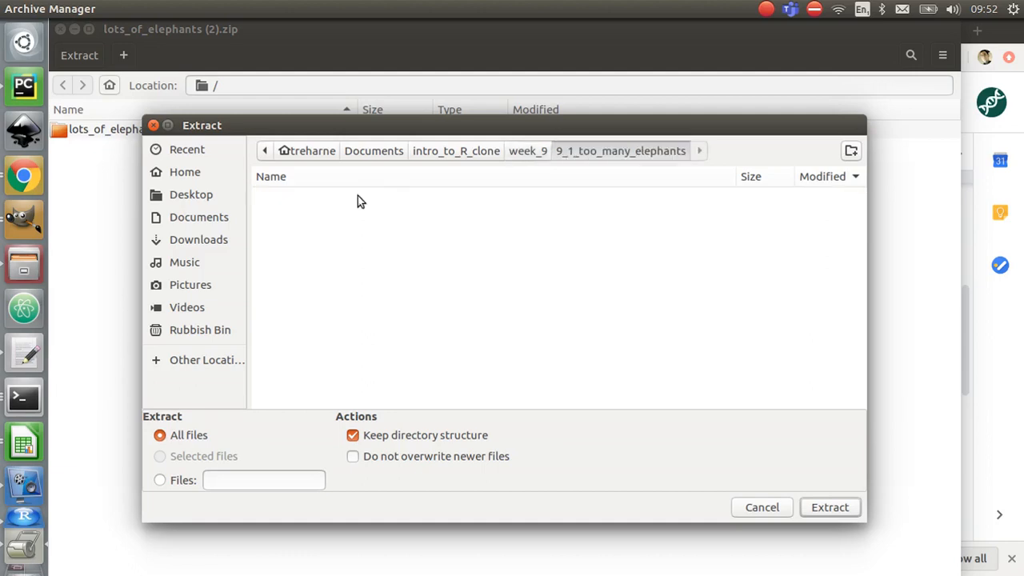
mouse_move(656, 351)
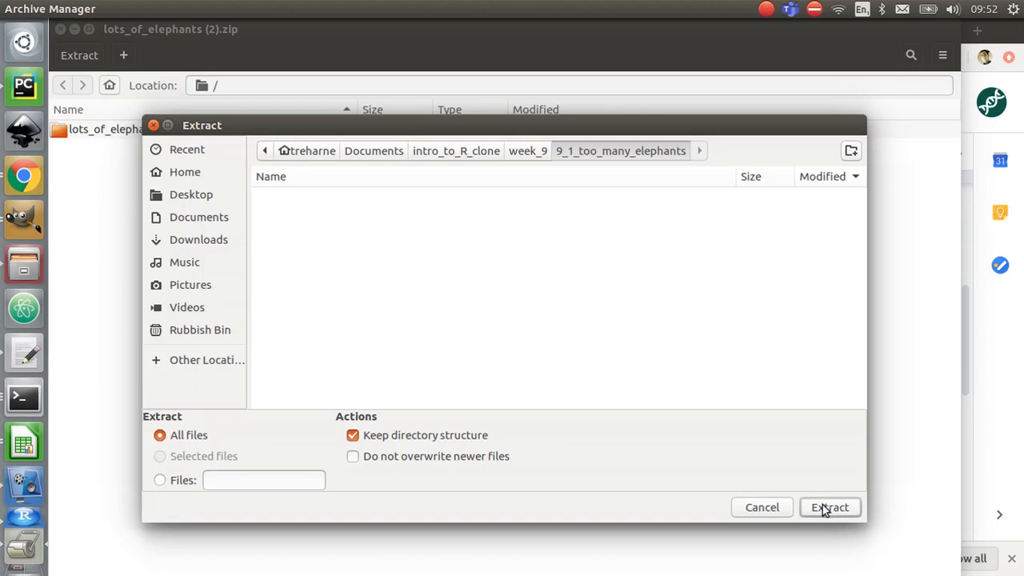
left_click(829, 507)
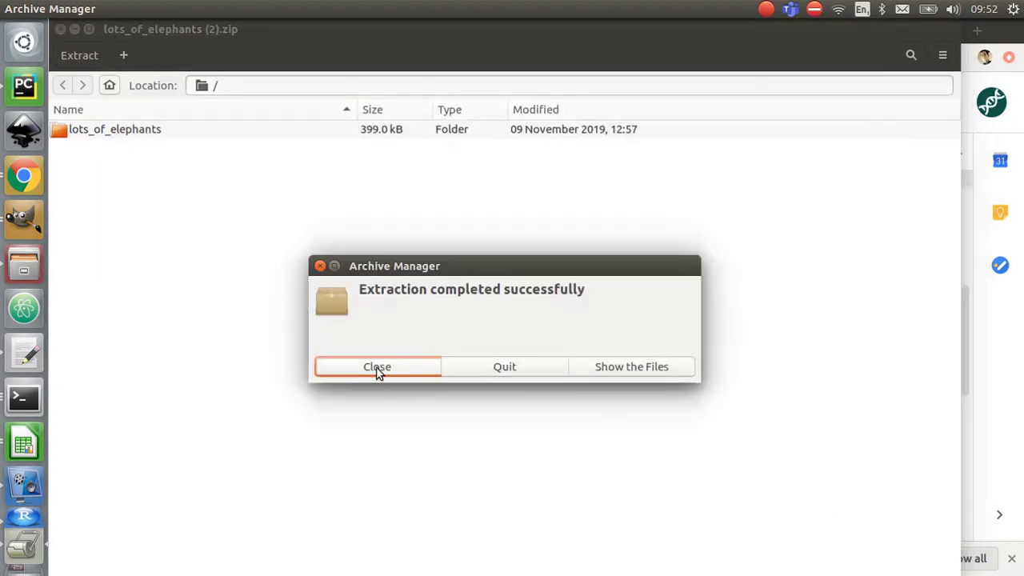
Close the extraction success message and start opening a project in RStudio
left_click(377, 366)
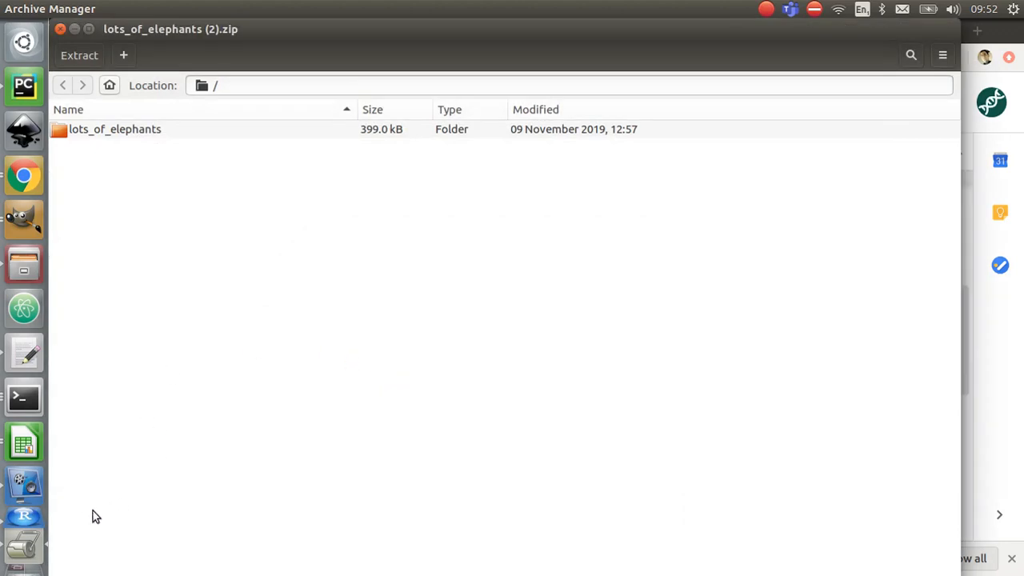
left_click(24, 516)
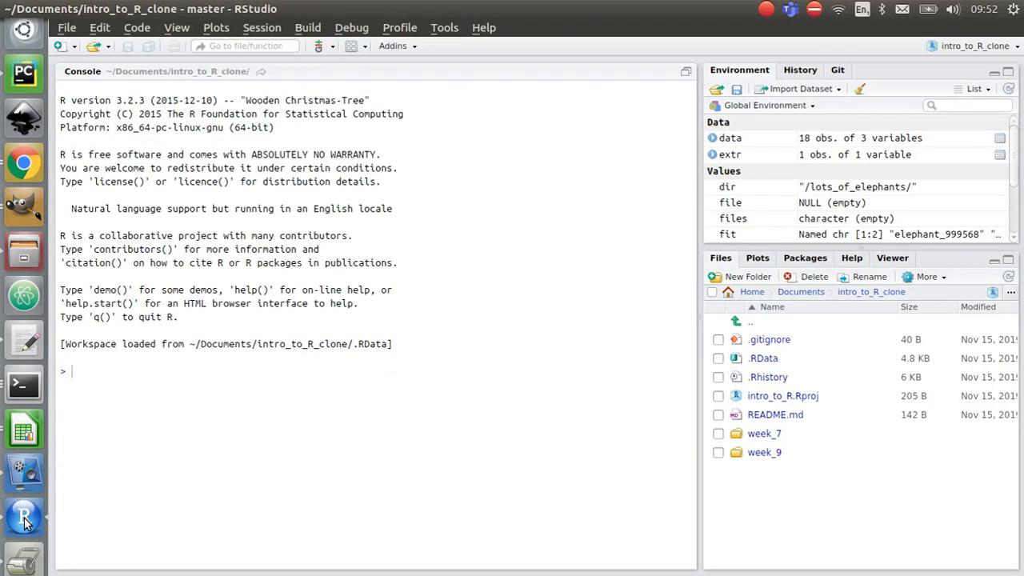
mouse_move(496, 307)
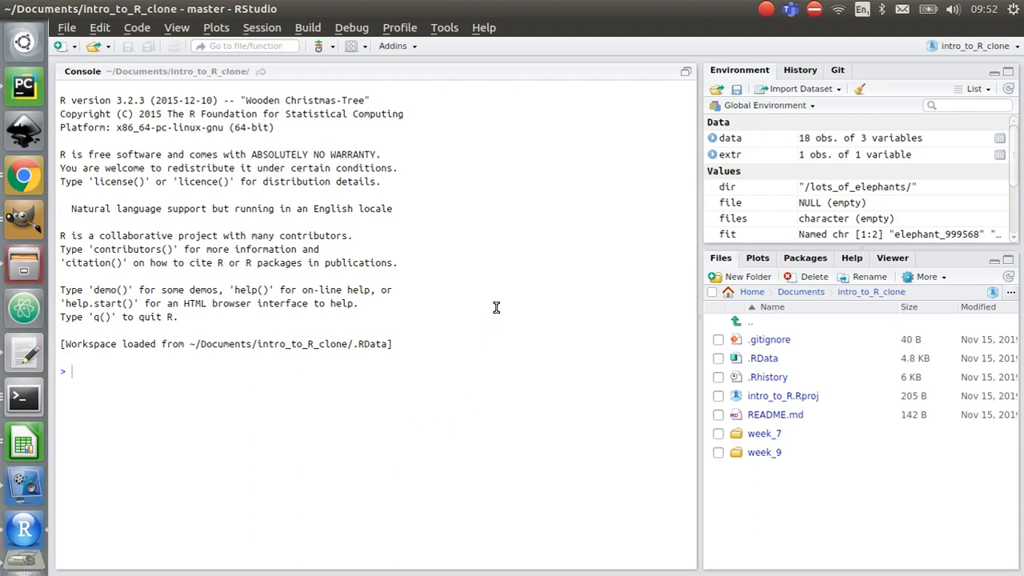
mouse_move(67, 28)
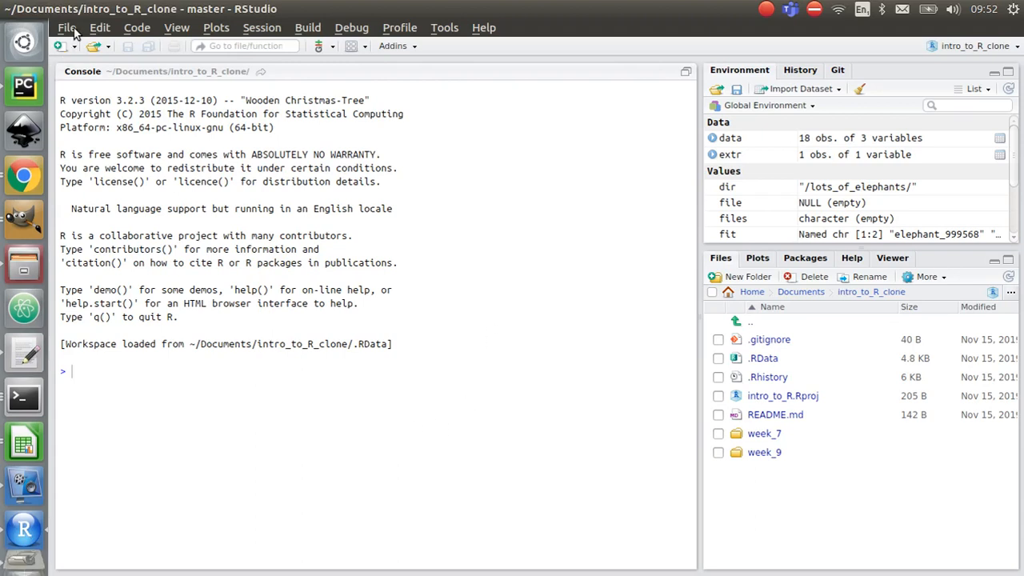
left_click(67, 28)
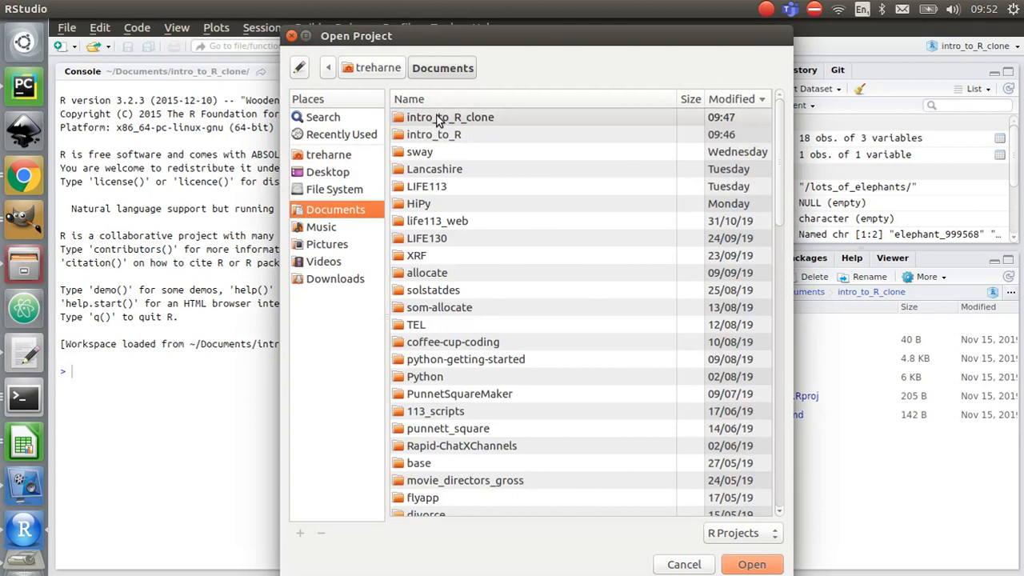
Select intro_to_R.Rproj inside the intro_to_R_clone folder
double_click(450, 117)
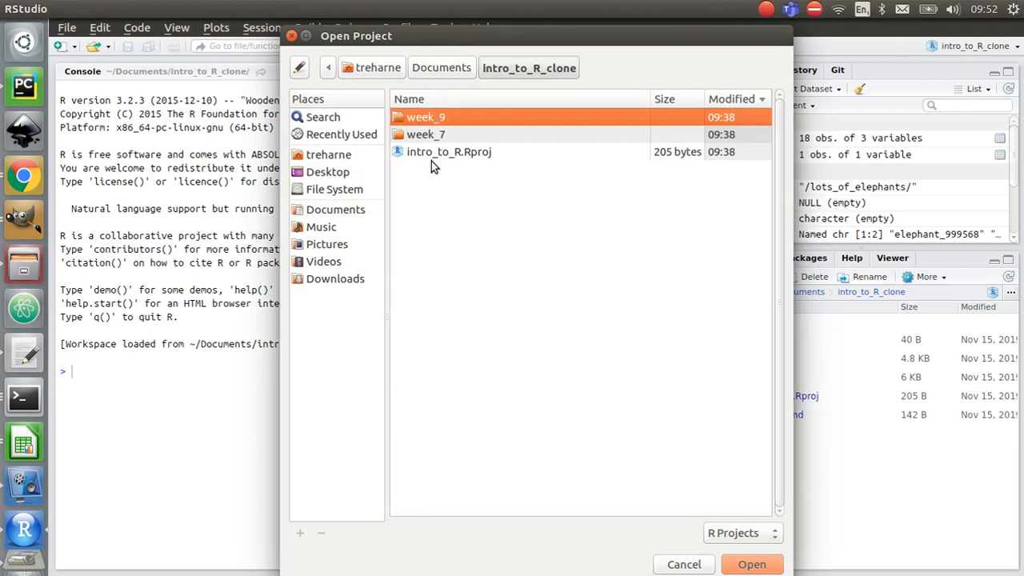
left_click(449, 152)
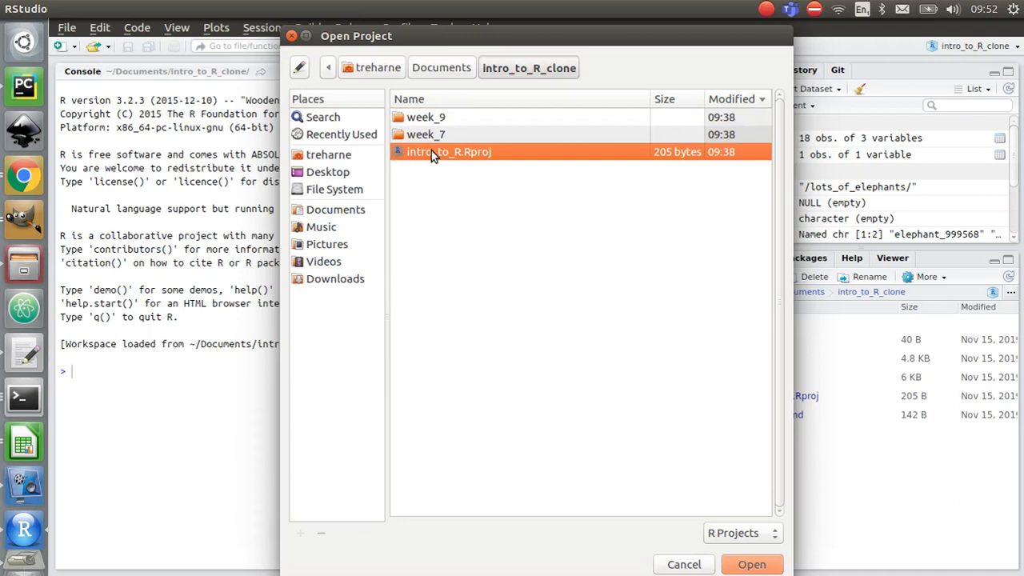
mouse_move(684, 564)
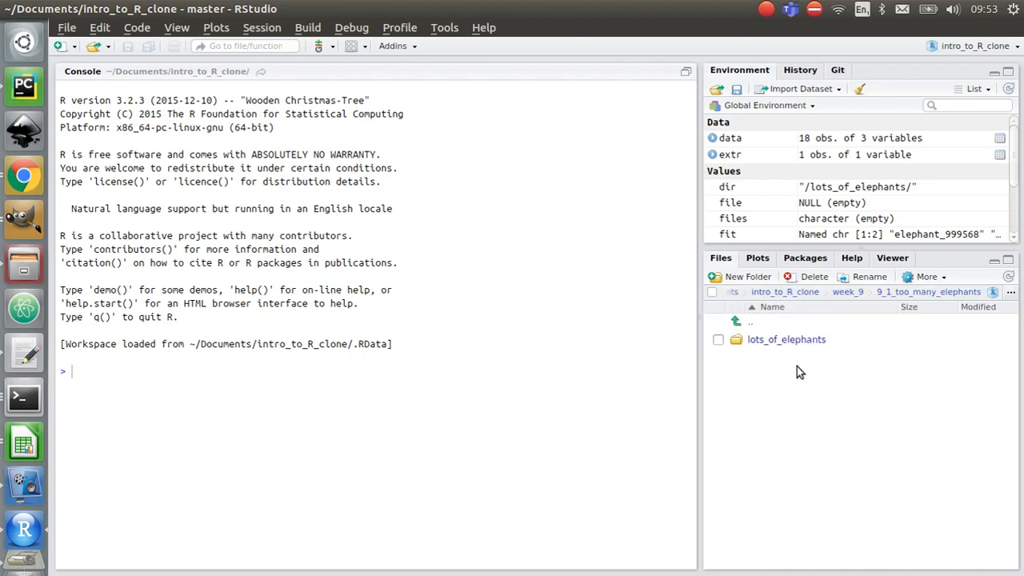
mouse_move(789, 360)
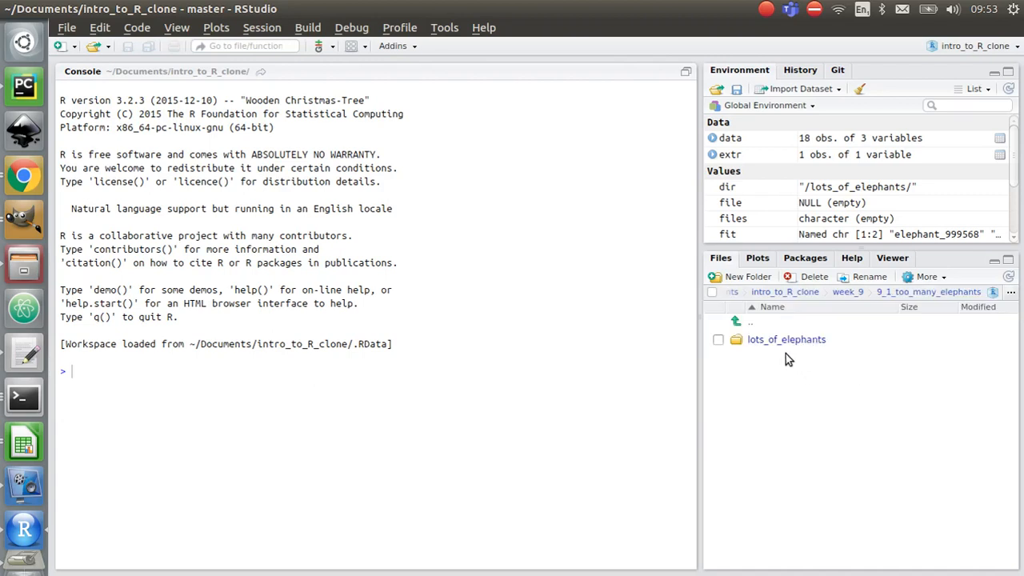
mouse_move(786, 339)
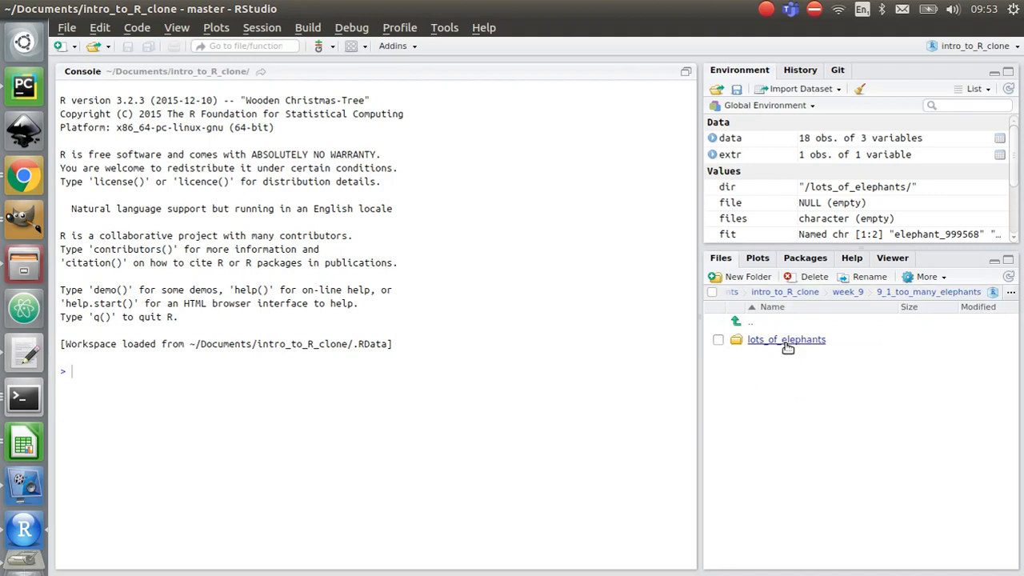
Open the elephant_100822 file from the lots_of_elephants folder in the editor
left_click(786, 340)
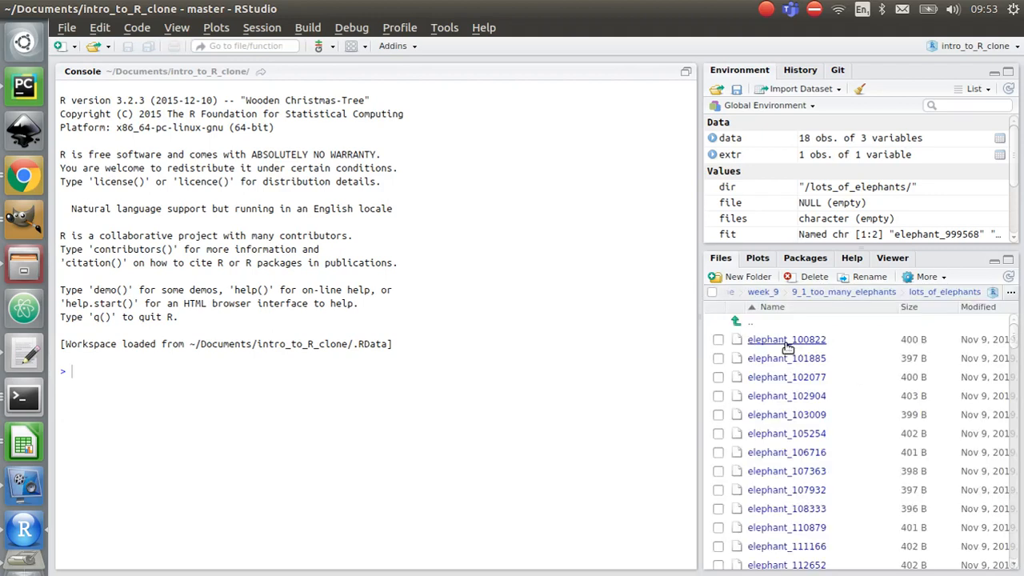
scroll("down", 3)
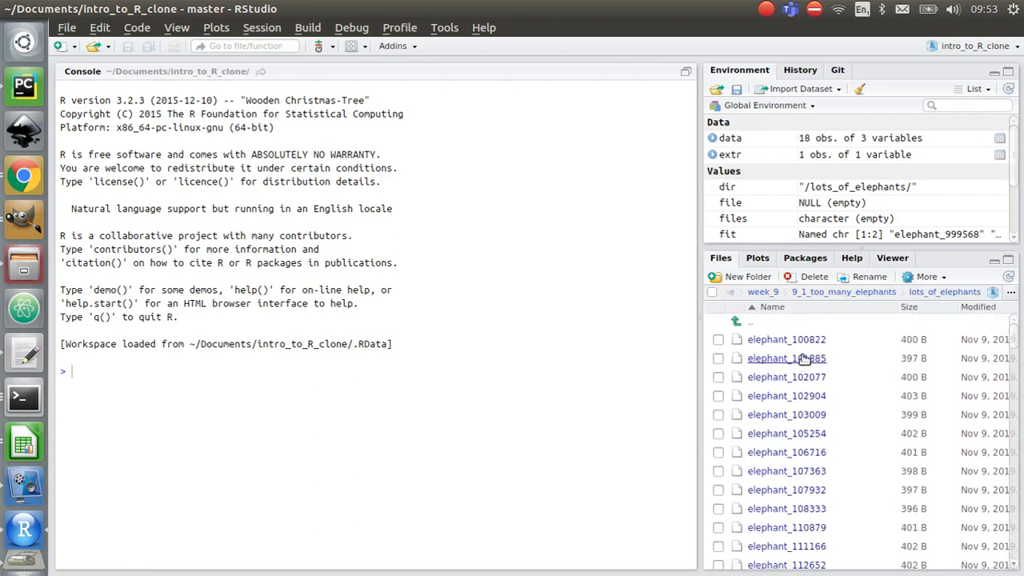
double_click(786, 339)
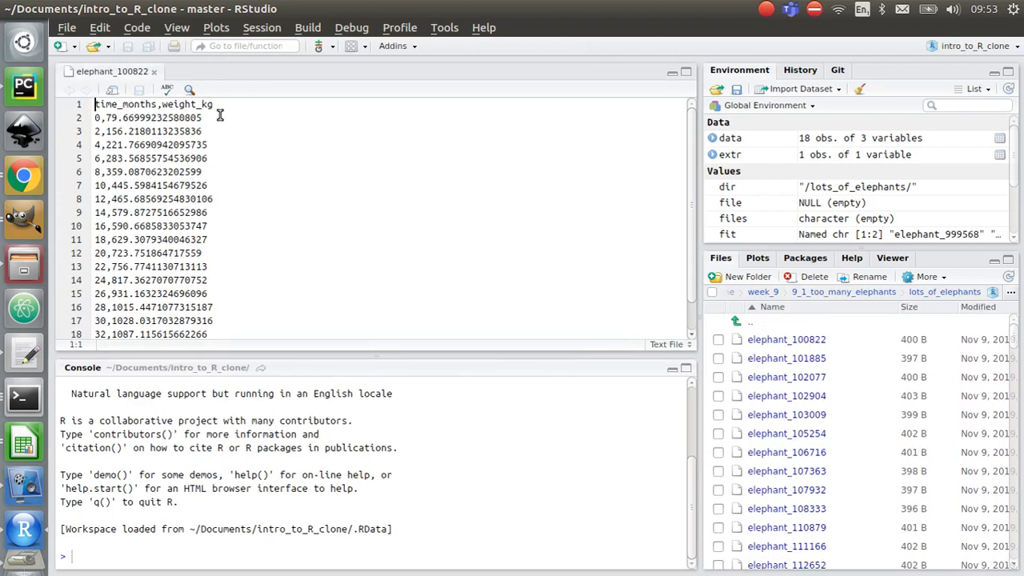
mouse_move(210, 232)
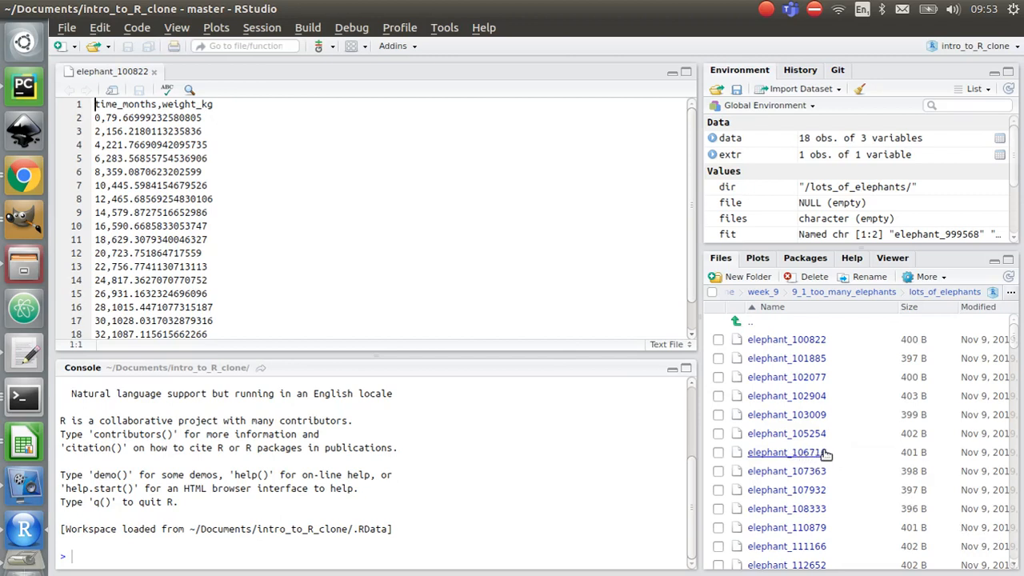
mouse_move(786, 452)
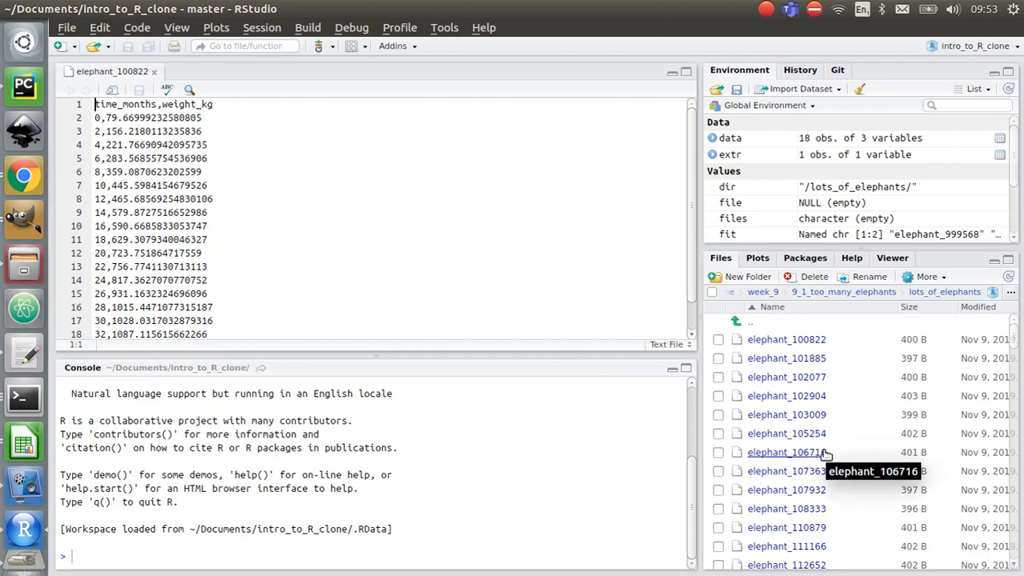